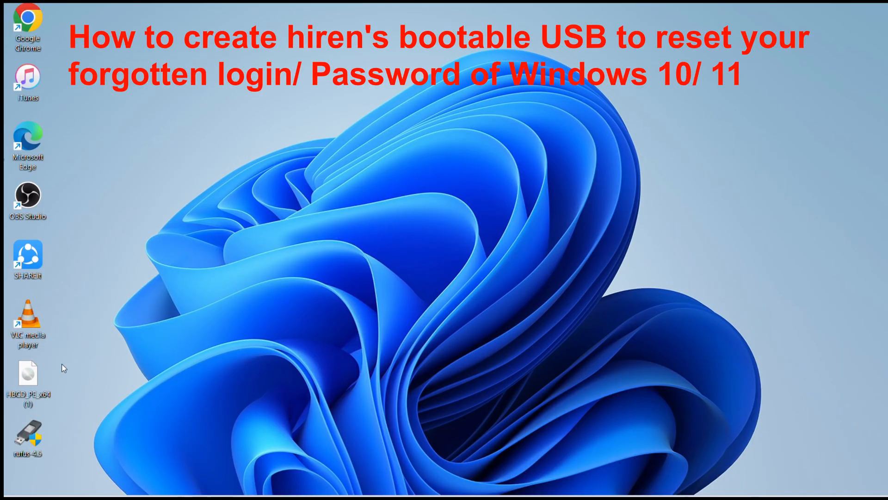
mouse_move(157, 400)
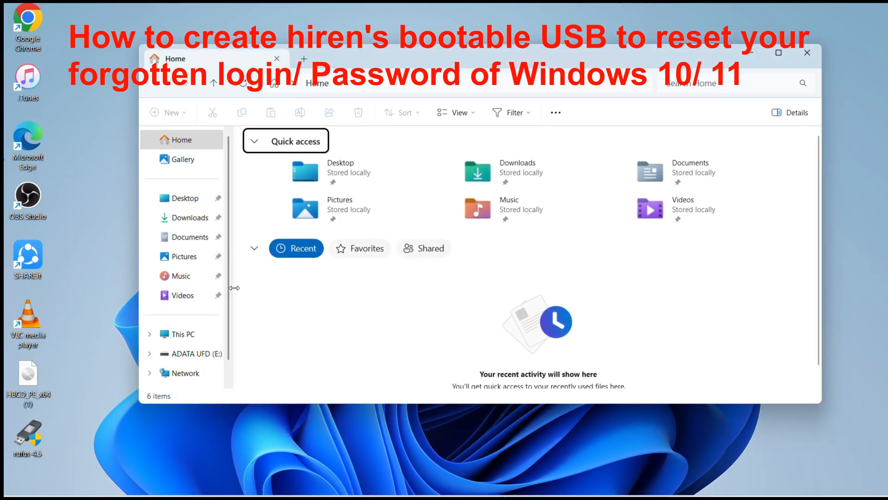
View the drives on This PC, including ADATA UFD (E:), then close File Explorer.
left_click(182, 333)
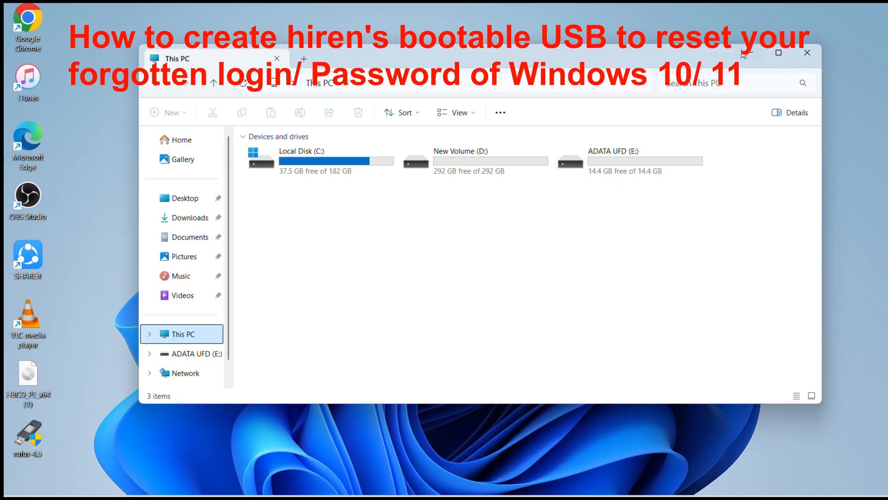
mouse_move(749, 52)
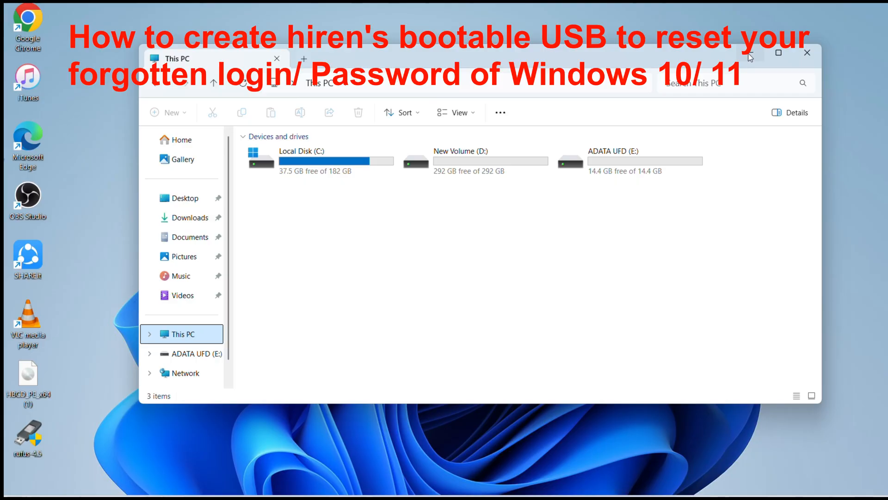
left_click(807, 53)
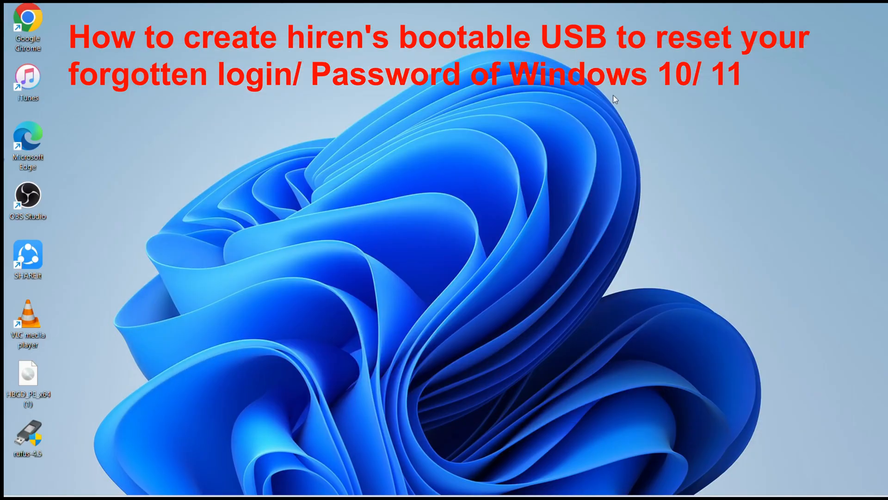
mouse_move(94, 278)
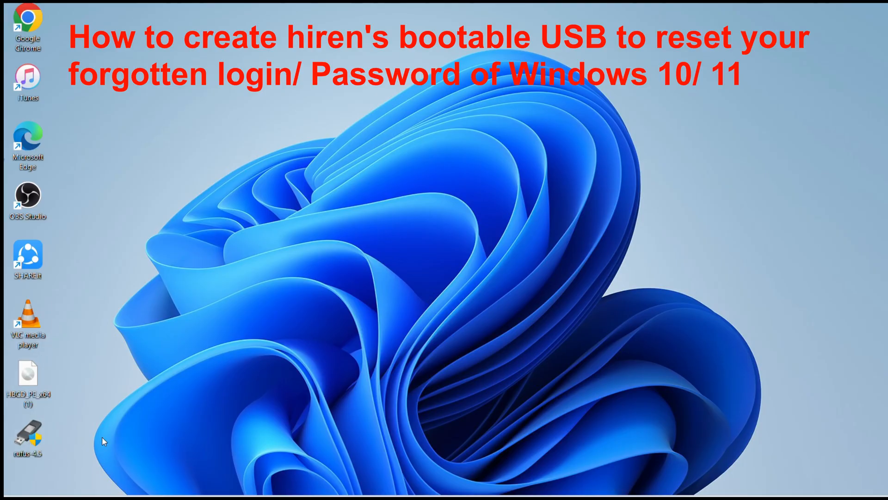
mouse_move(373, 357)
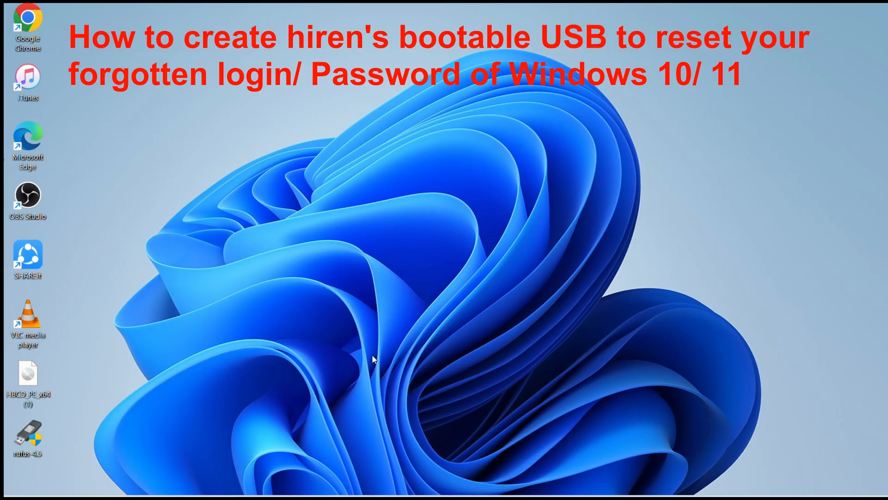
Launch Rufus and confirm ADATA UFD (E:) 16 GB is the target device.
double_click(28, 439)
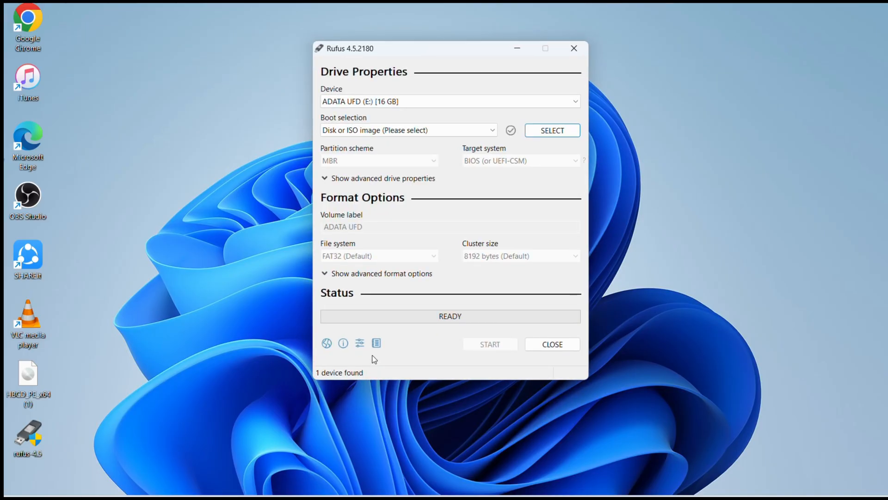
mouse_move(605, 102)
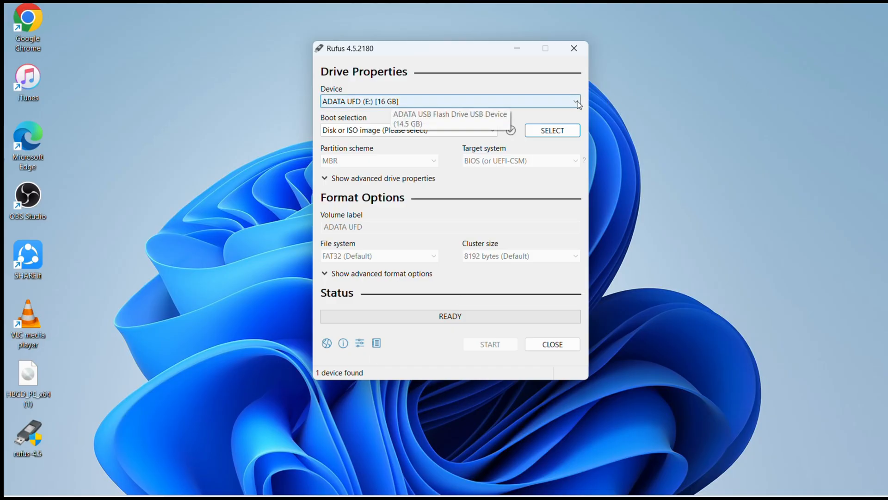
left_click(575, 101)
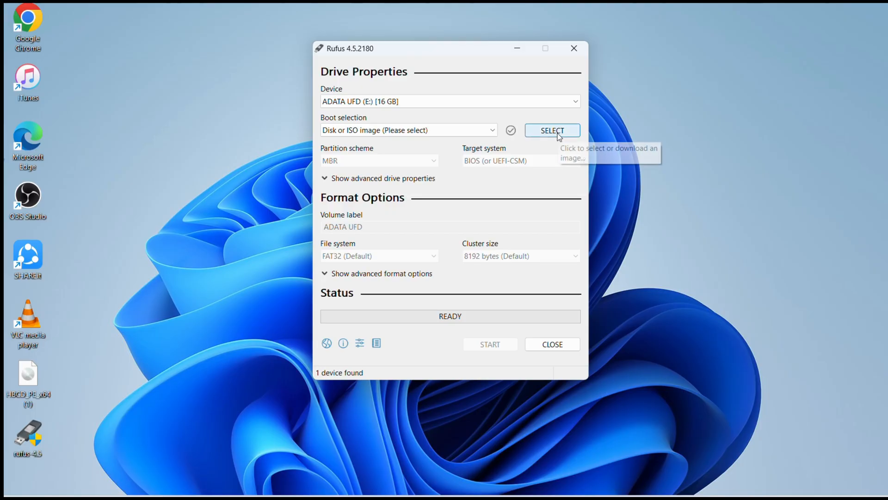
Load HBCD_PE_x64 (1).iso from the Desktop as the Rufus boot image.
left_click(552, 130)
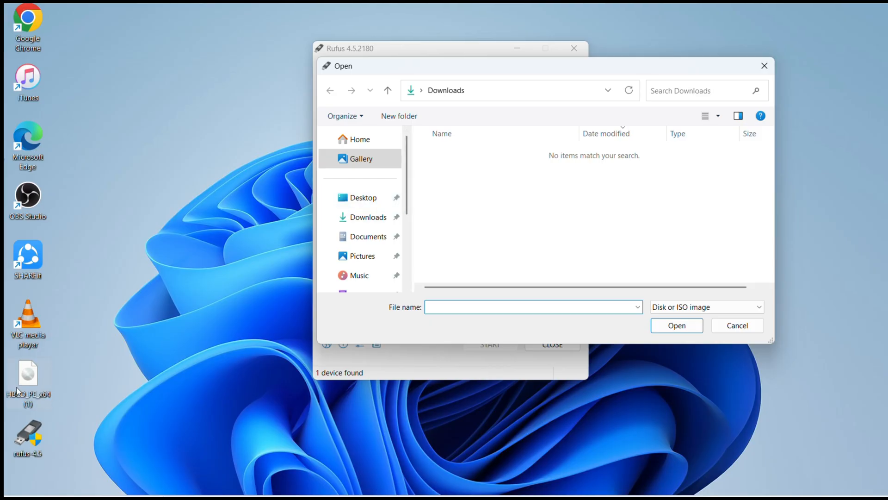
mouse_move(367, 216)
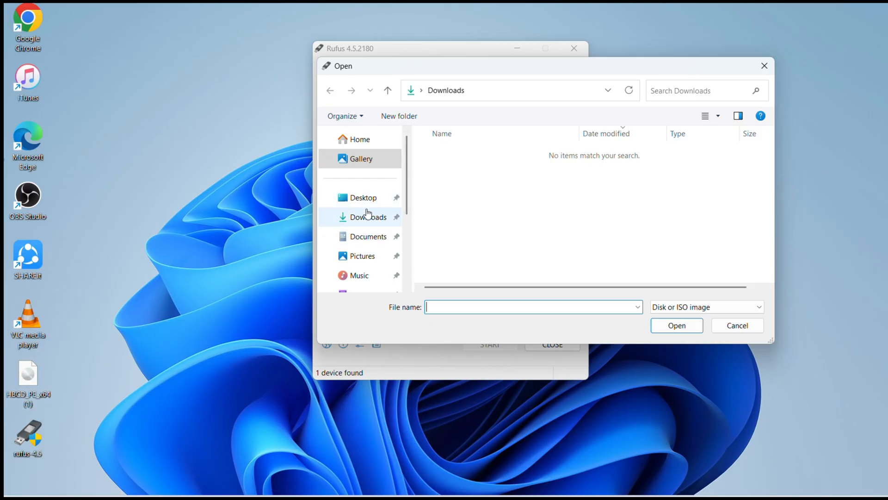
left_click(363, 197)
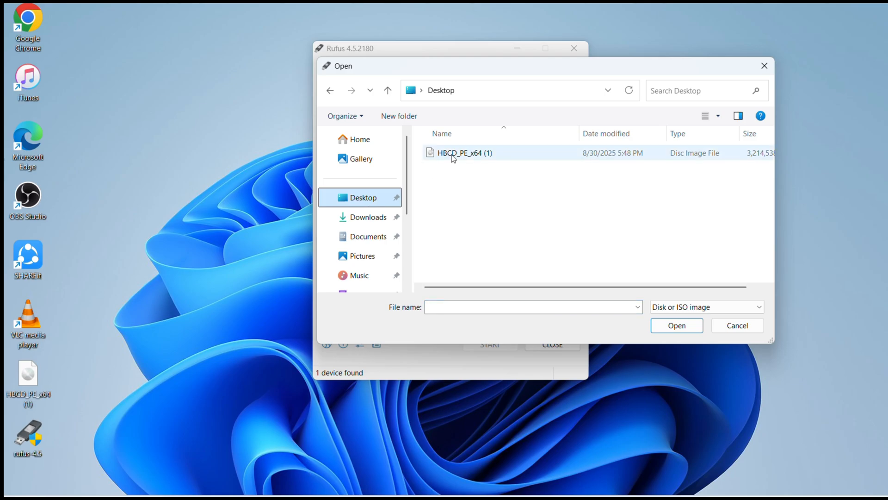
left_click(463, 152)
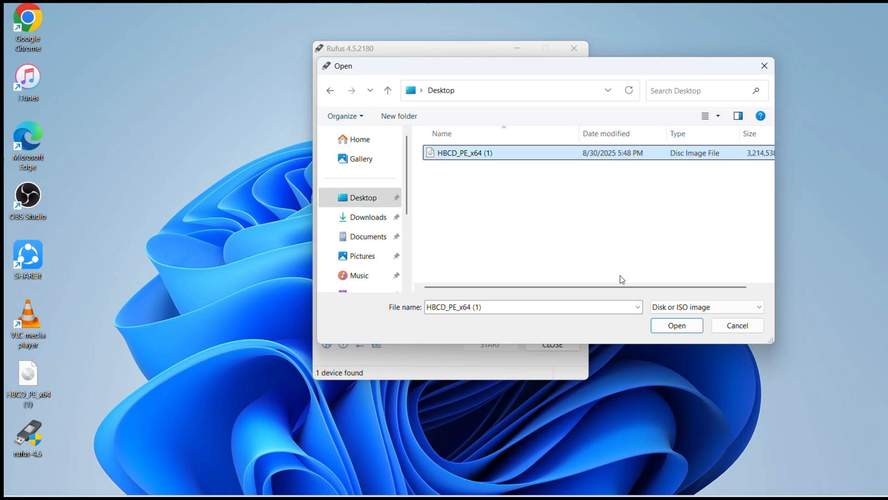
mouse_move(676, 325)
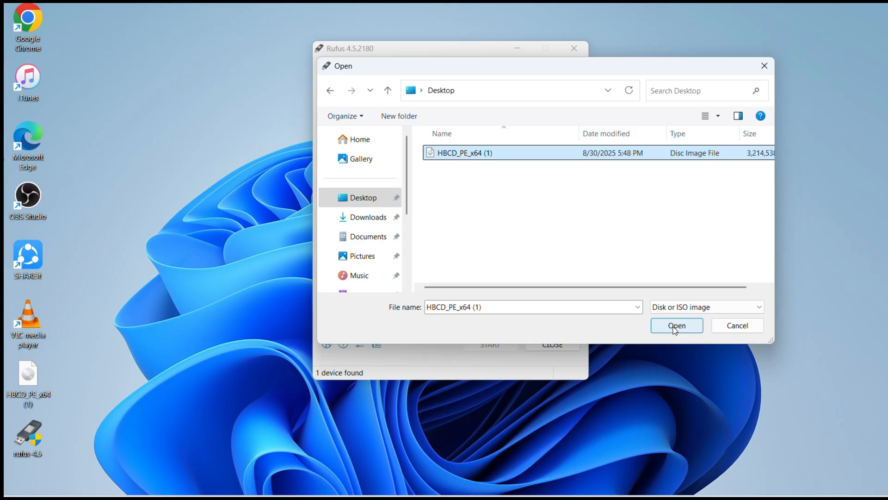
left_click(676, 325)
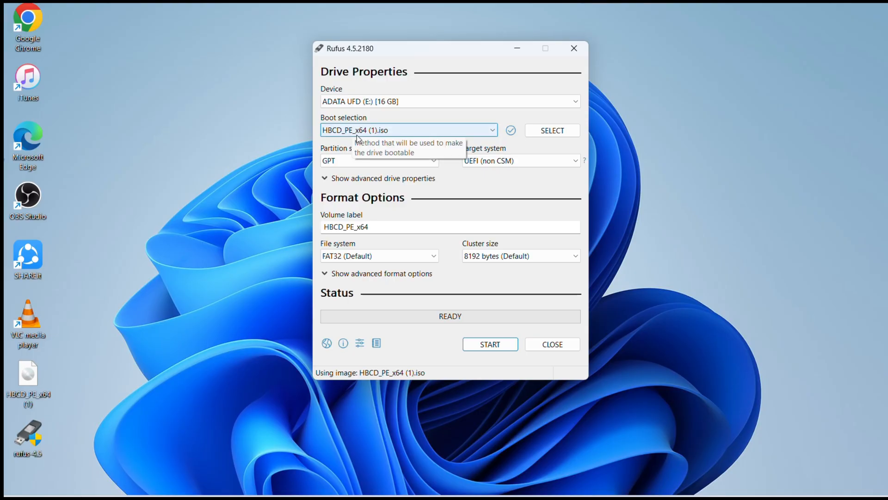
mouse_move(394, 136)
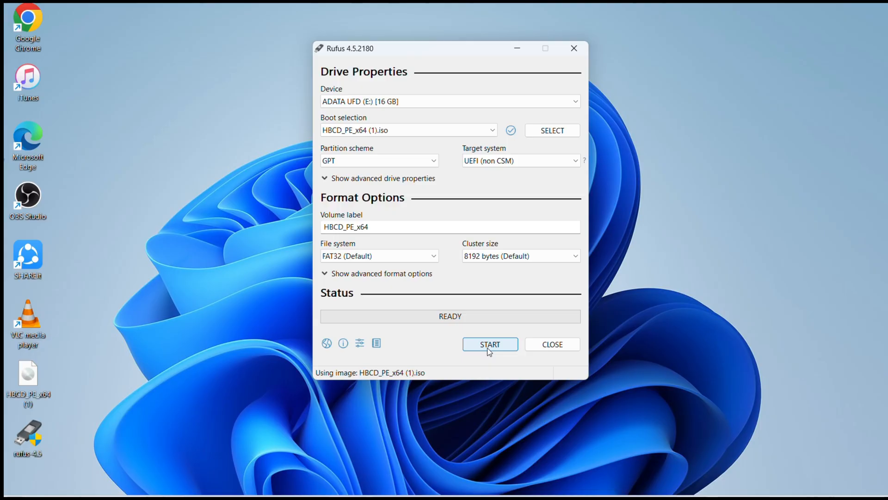
Start writing the image with GPT/UEFI settings, triggering the data-destruction warning.
left_click(489, 344)
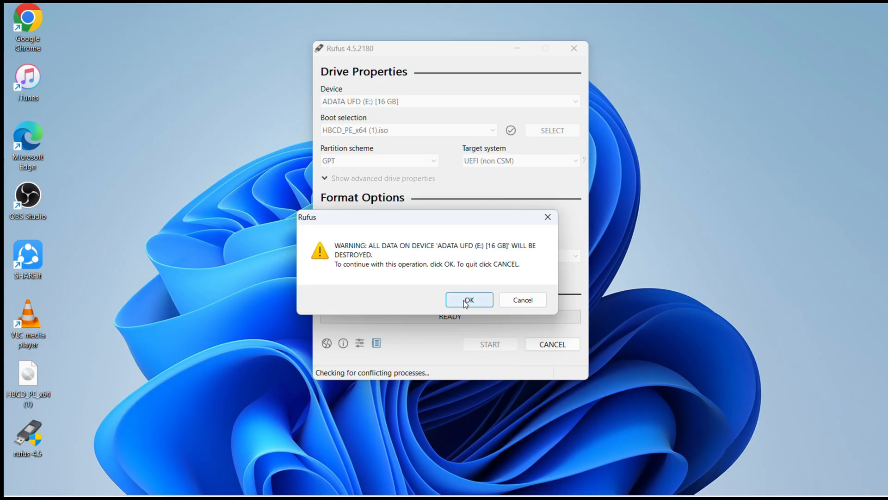
Accept the warning so Rufus erases the ADATA drive and copies ISO files.
left_click(469, 300)
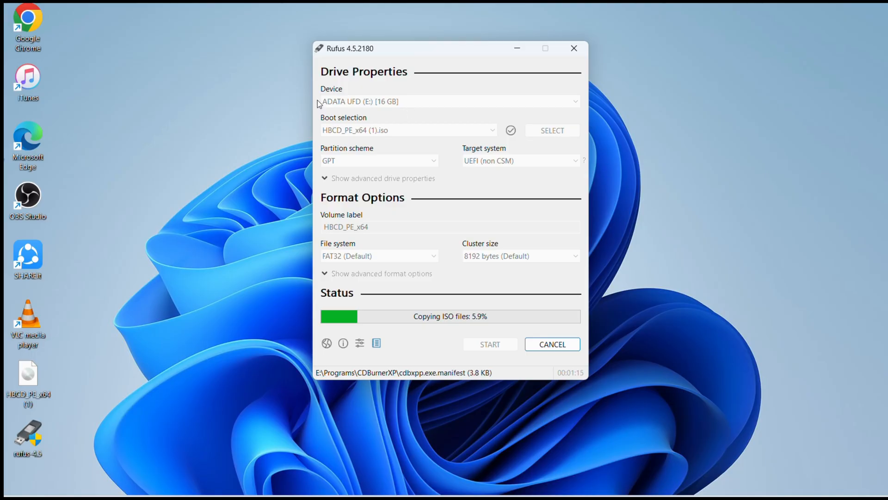
mouse_move(398, 95)
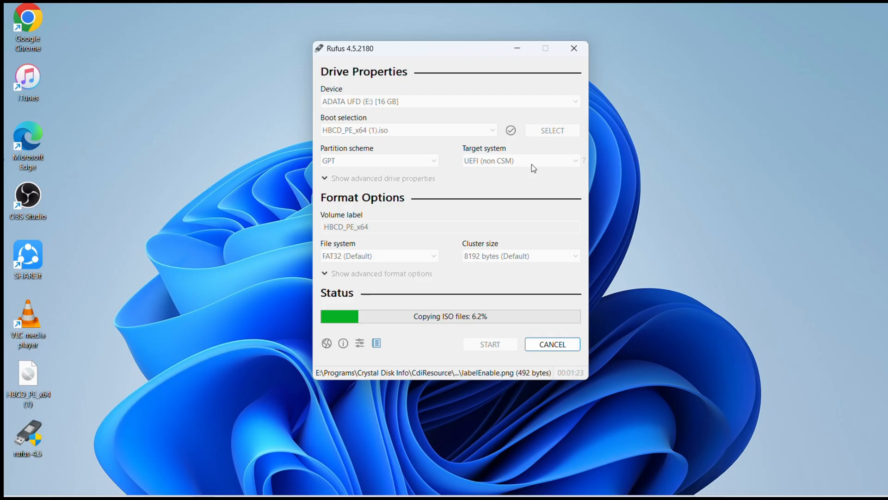
mouse_move(471, 339)
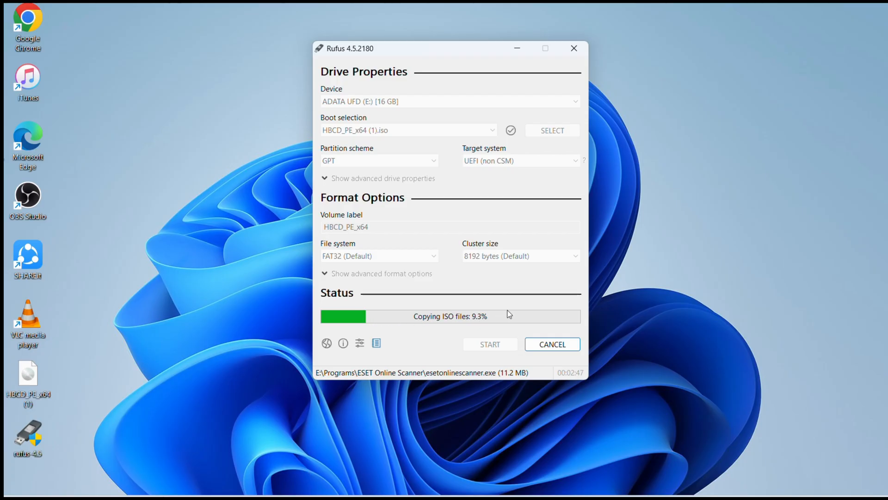
mouse_move(577, 318)
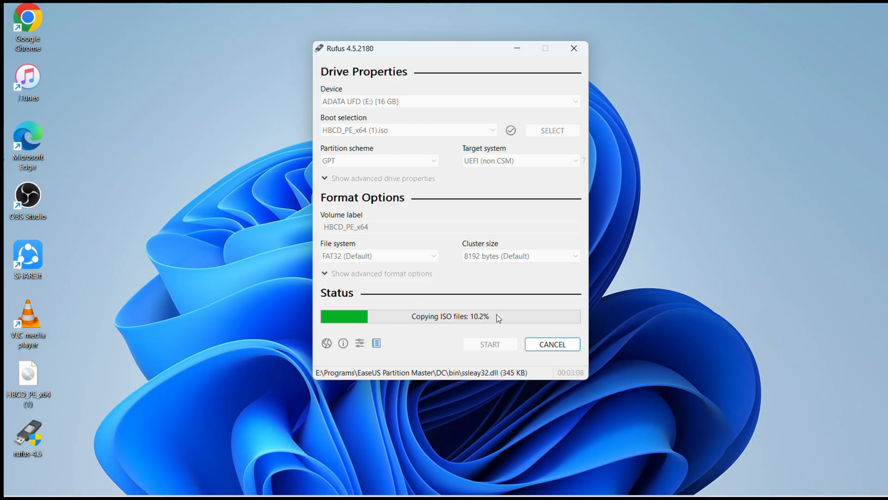
mouse_move(493, 322)
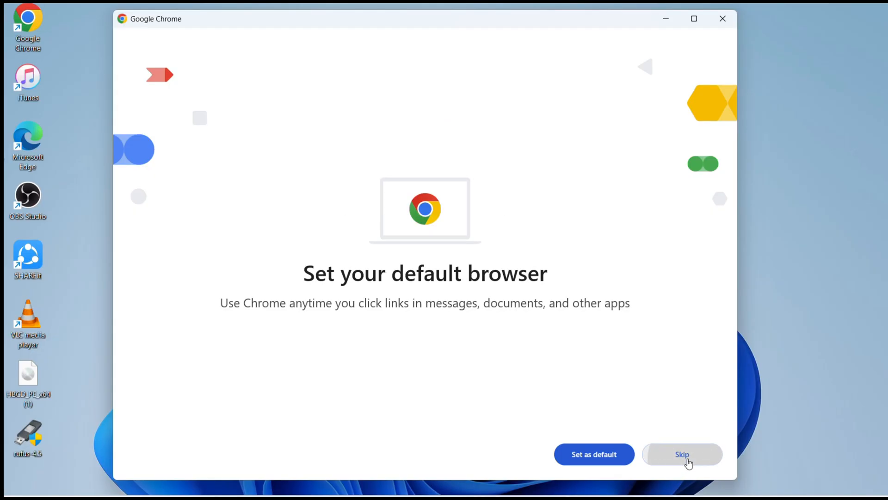
Dismiss Chrome's default-browser and ad privacy prompts, then search Google for rufus download.
left_click(682, 454)
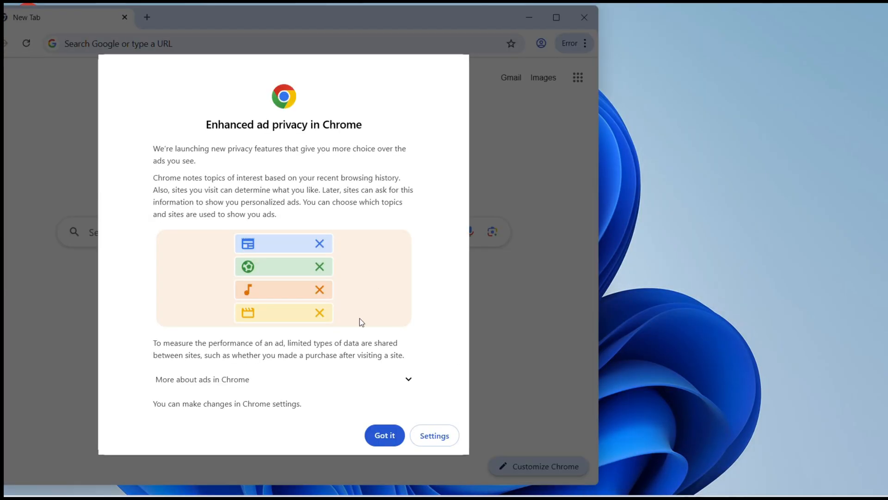
left_click(384, 434)
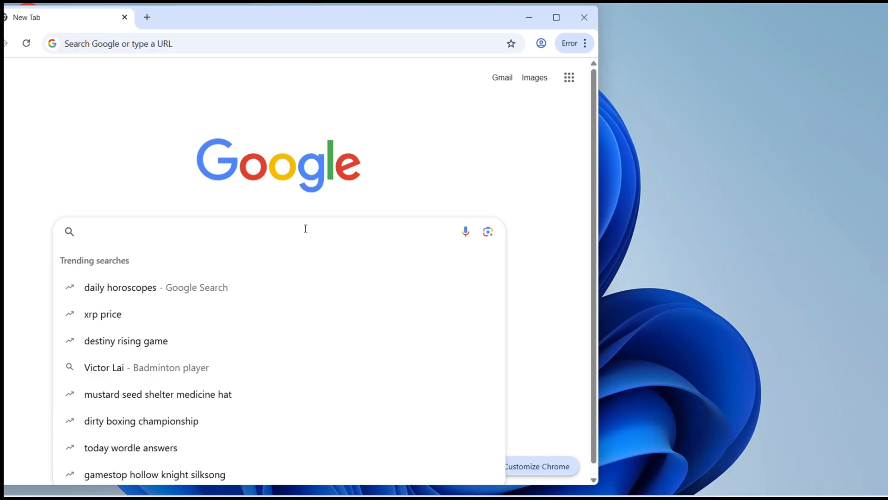
type("rufus")
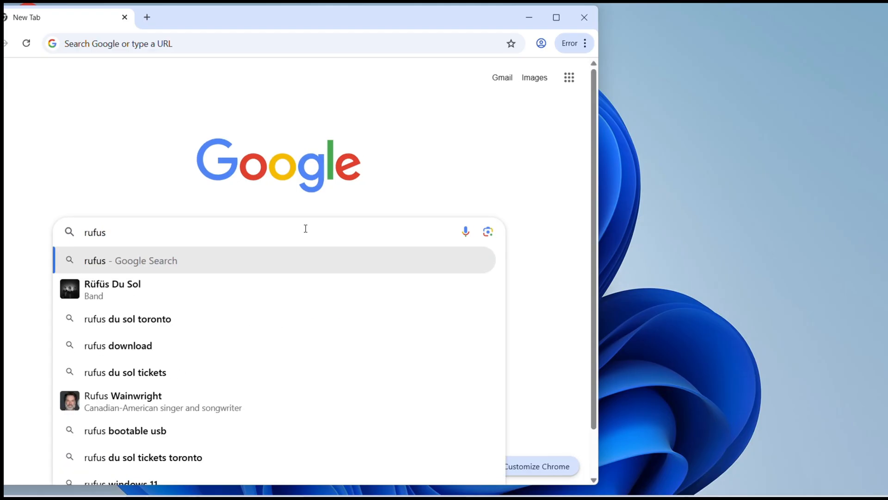
left_click(118, 345)
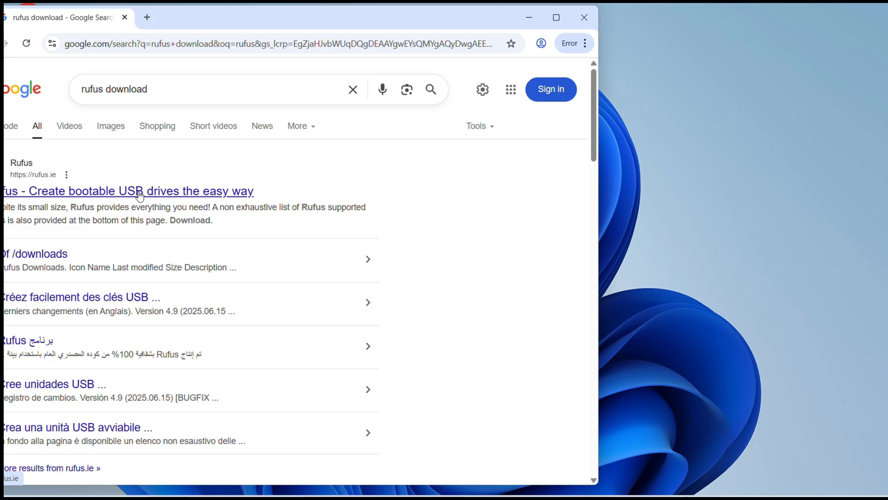
mouse_move(225, 15)
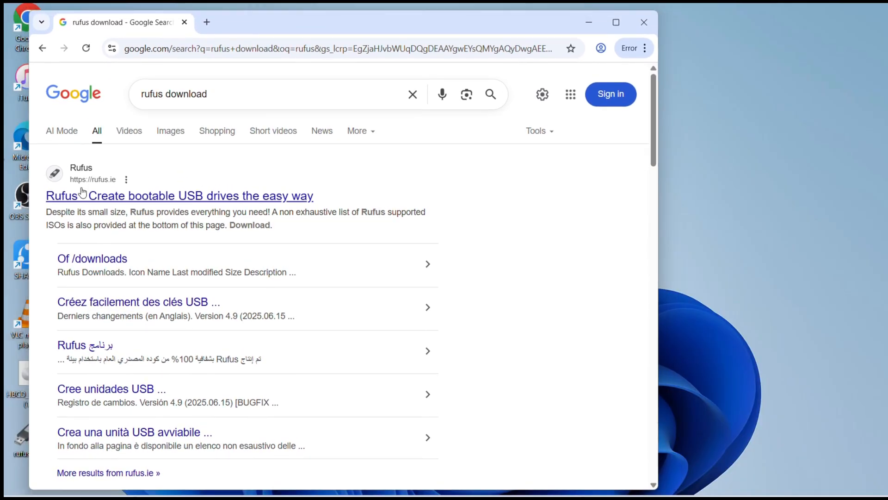
mouse_move(167, 195)
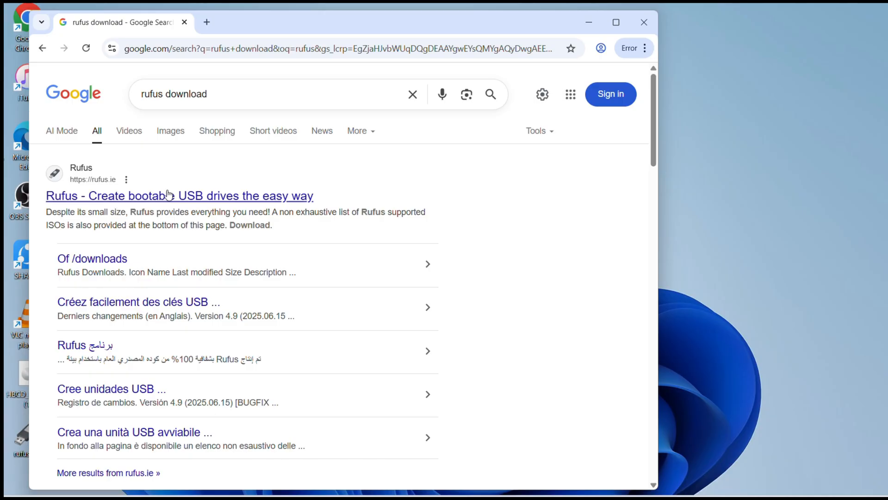
mouse_move(413, 94)
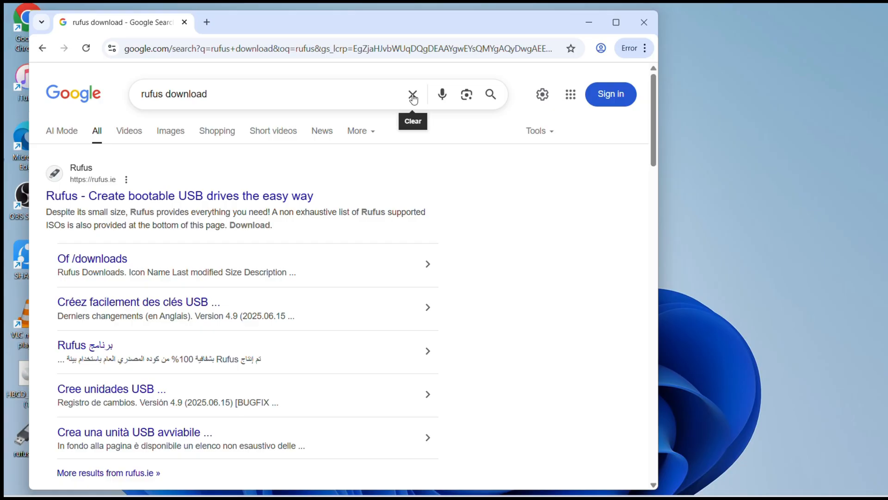
Clear the rufus download search and type 'hiren's bood' instead.
left_click(412, 94)
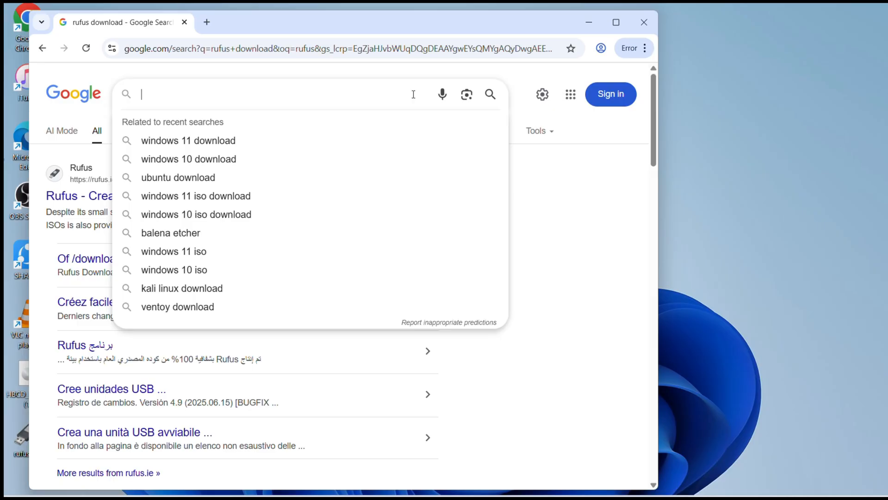
type("h")
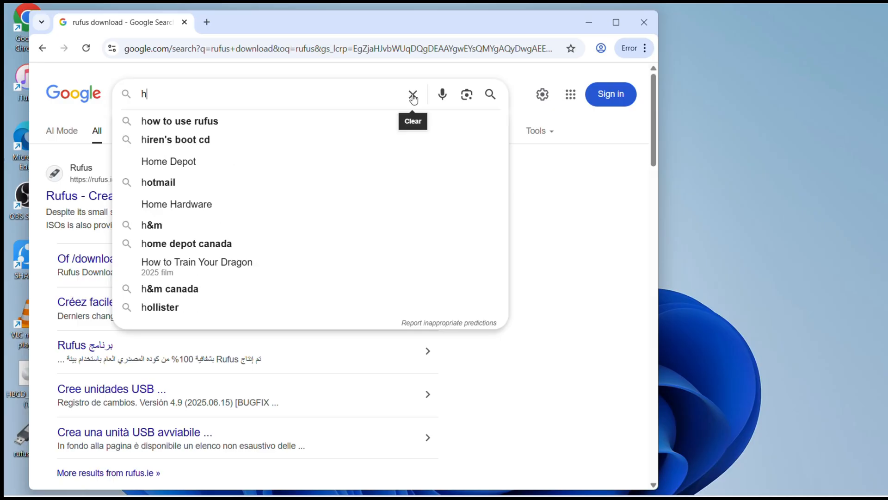
type("iren's")
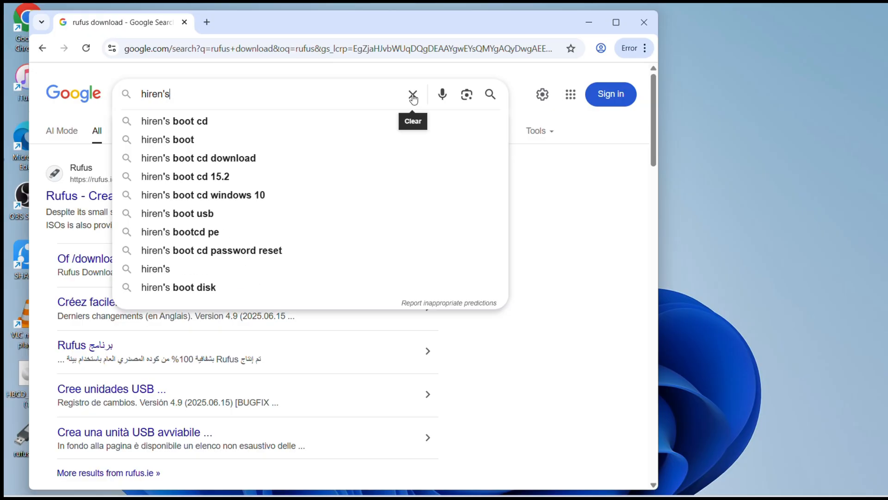
type("bood")
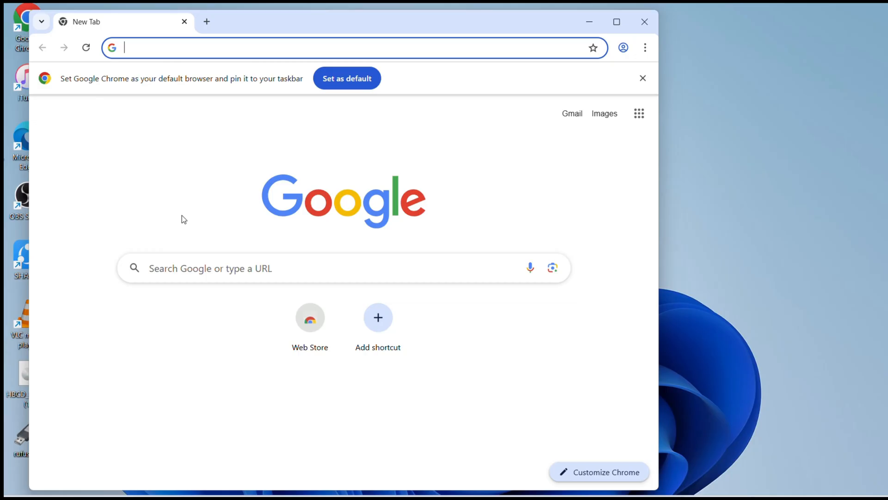
Search hiren's boot cd download, open the download page, and click HBCD_PE_x64.iso.
left_click(328, 267)
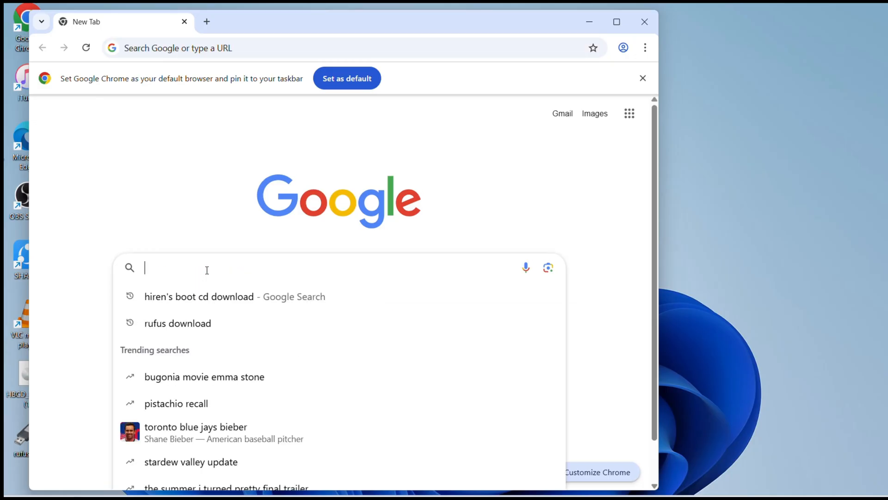
left_click(199, 296)
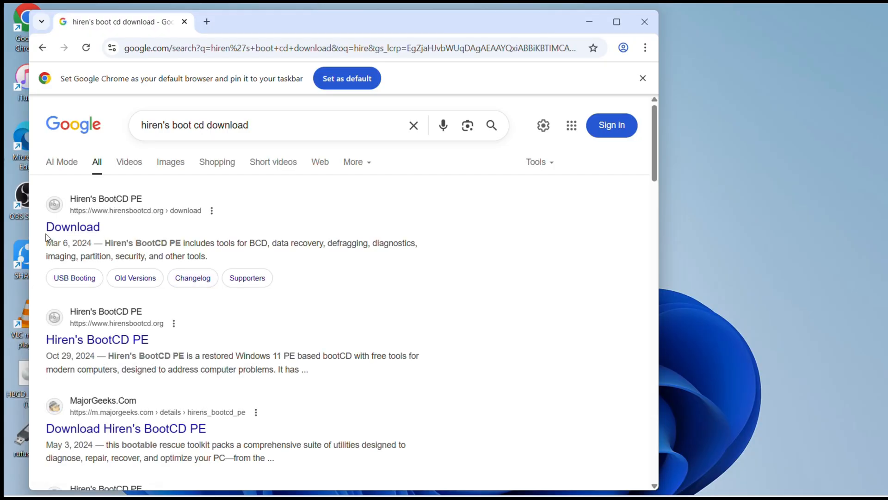
left_click(72, 227)
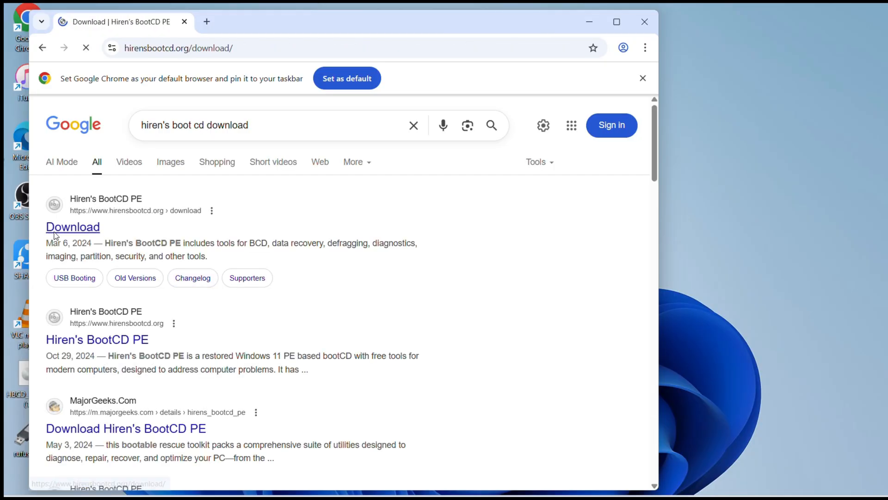
left_click(72, 226)
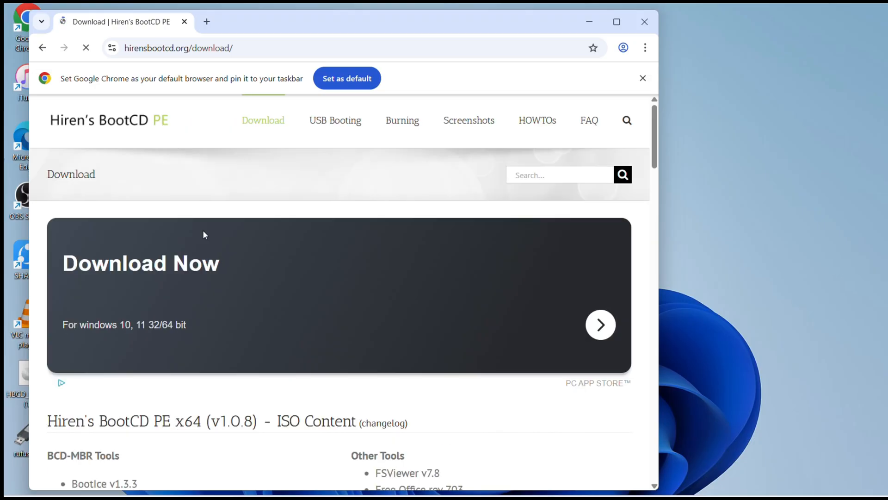
scroll("down", 3)
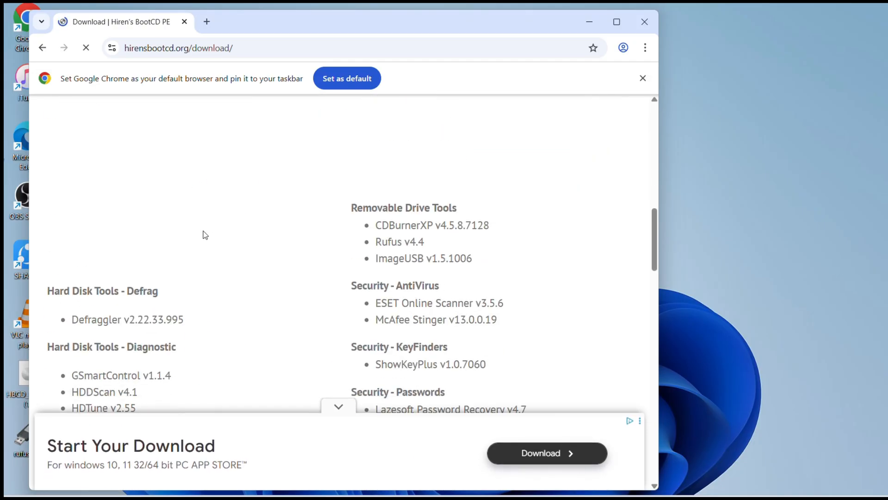
scroll("down", 3)
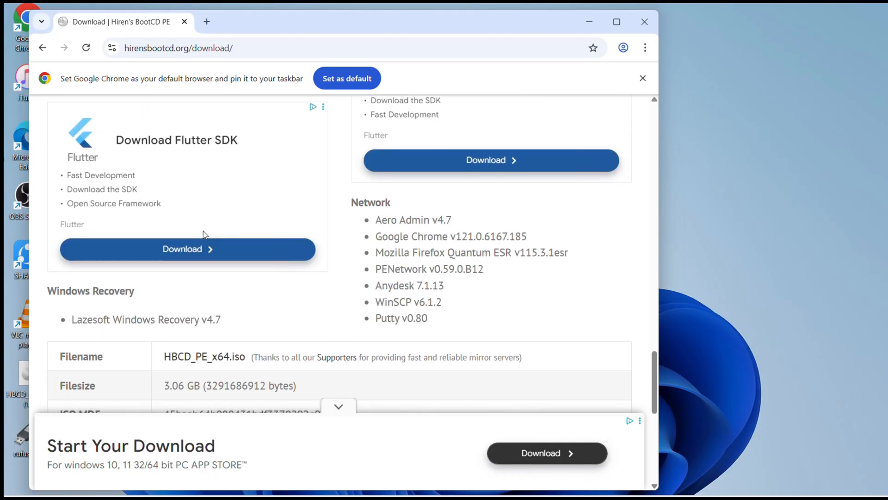
scroll("down", 3)
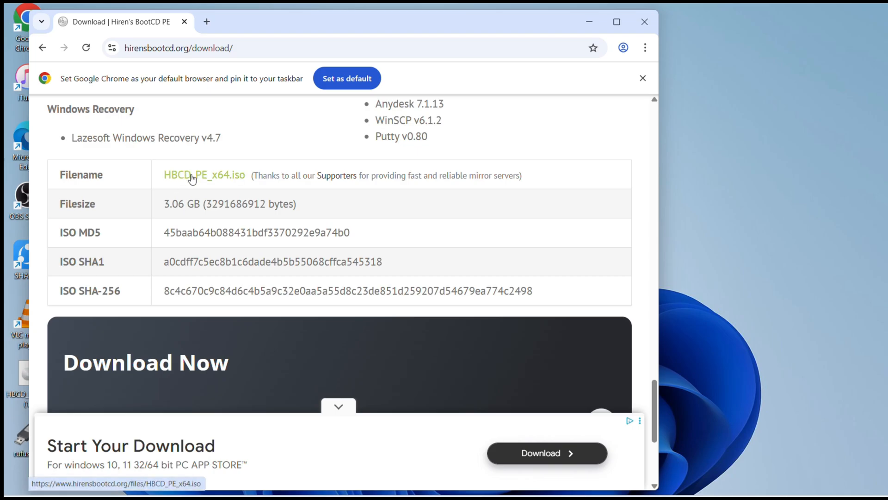
left_click(204, 175)
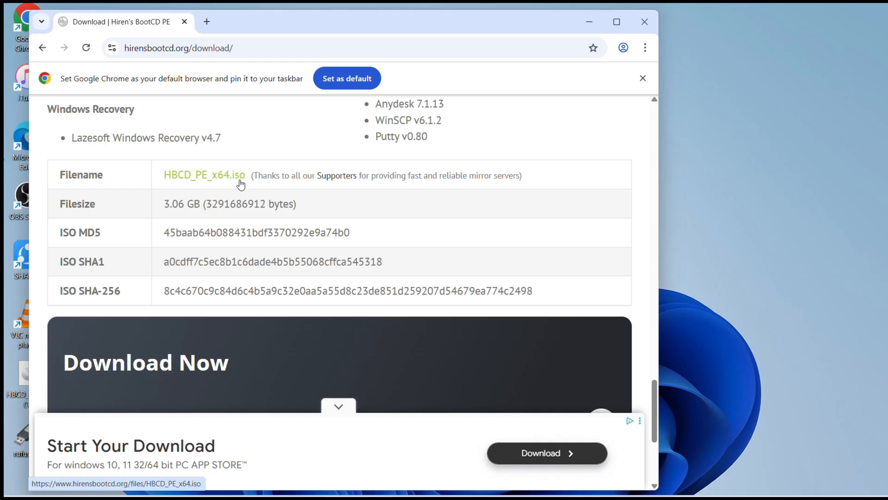
mouse_move(244, 149)
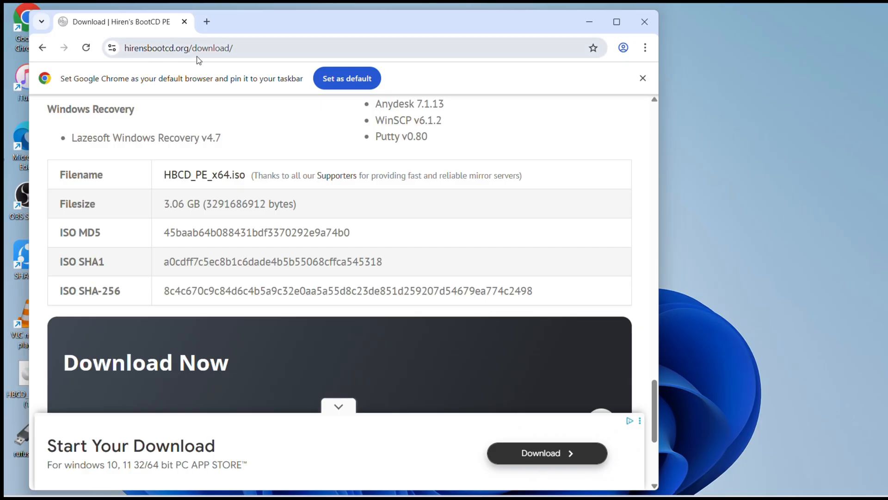
mouse_move(205, 174)
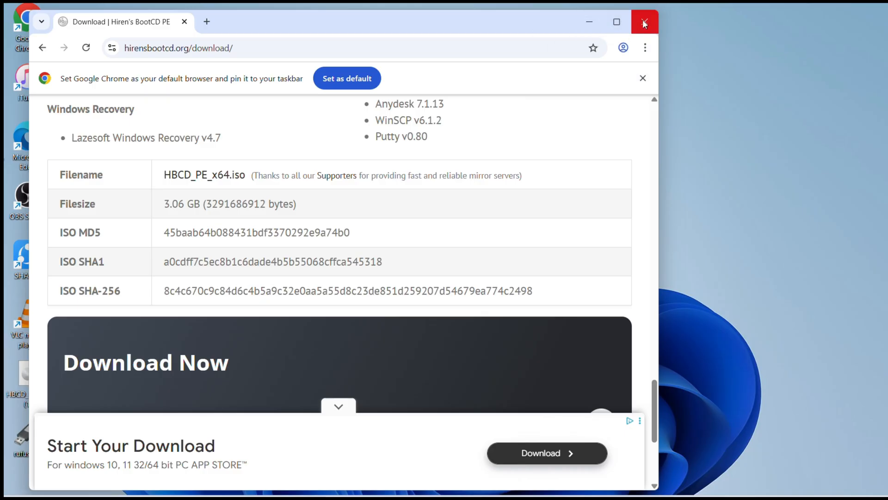
Close Chrome to reveal Rufus showing READY for the 16 GB HBCD_PE_x64 (E:) drive.
left_click(644, 22)
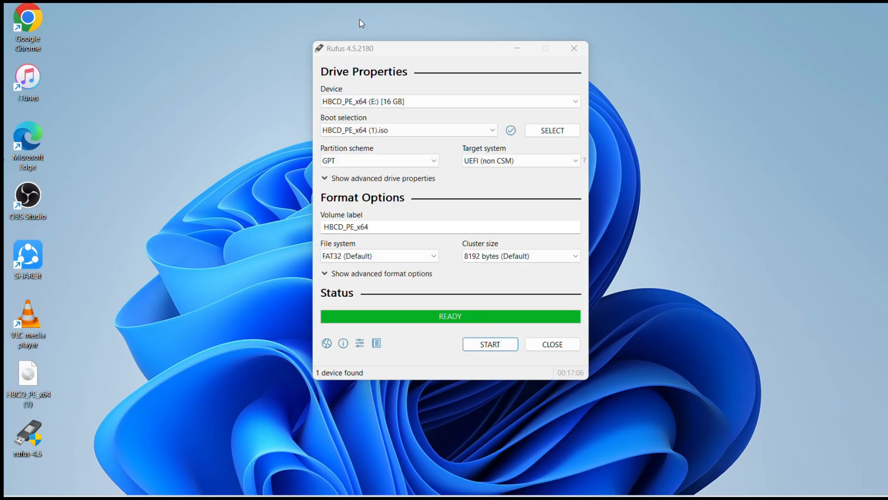
mouse_move(460, 316)
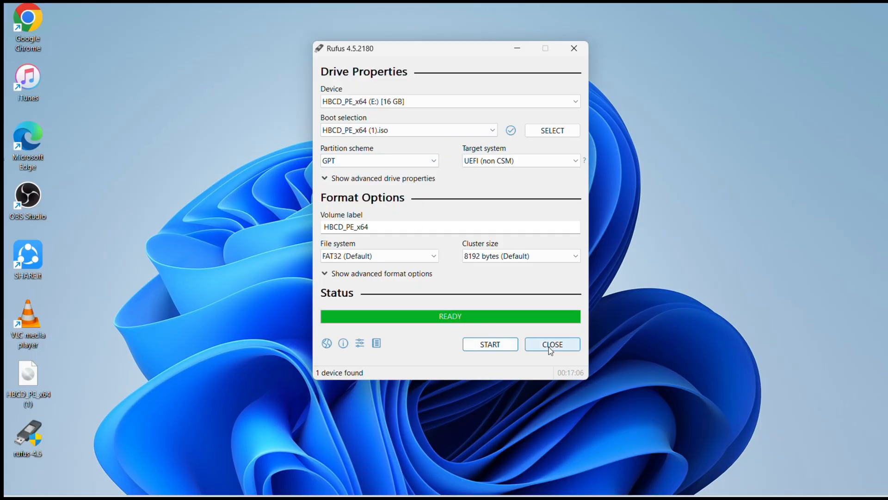
Close Rufus, try ejecting the ADATA USB Flash Drive, and dismiss the device-in-use error.
left_click(550, 344)
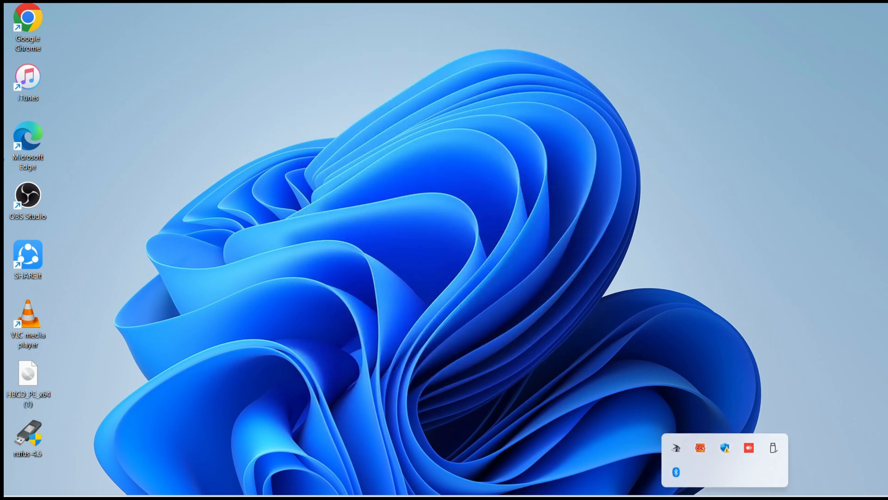
mouse_move(772, 447)
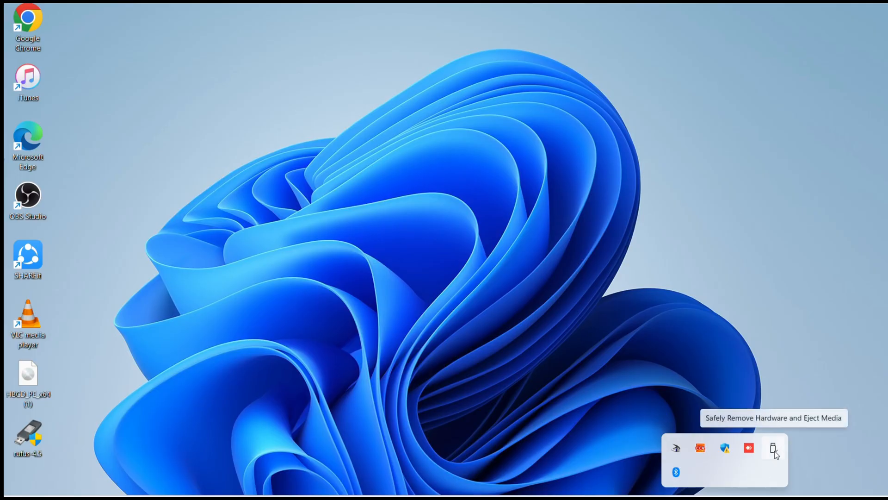
left_click(774, 447)
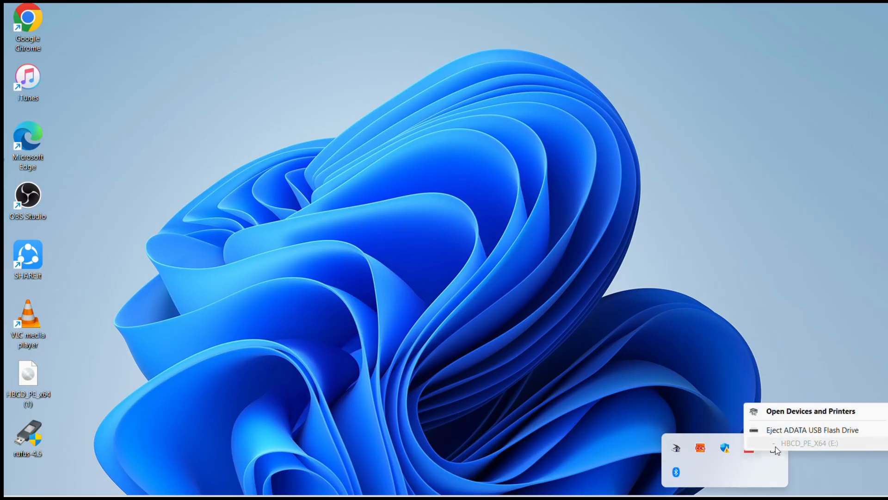
mouse_move(783, 434)
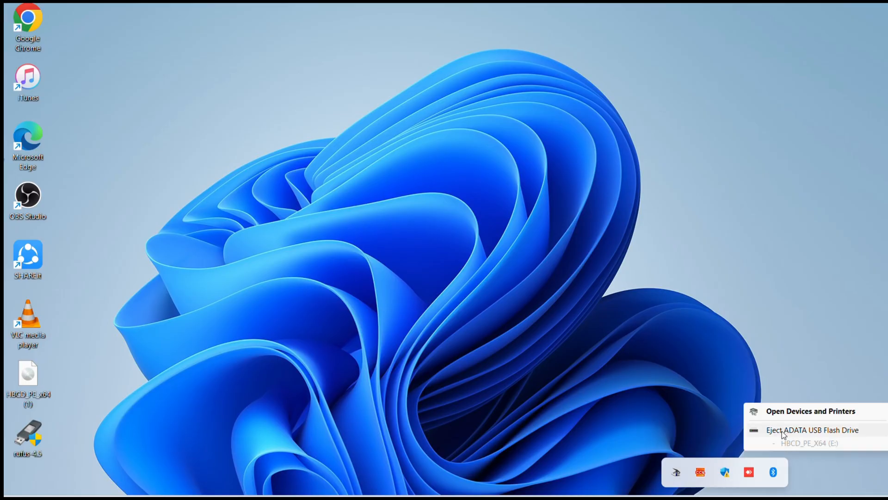
left_click(812, 430)
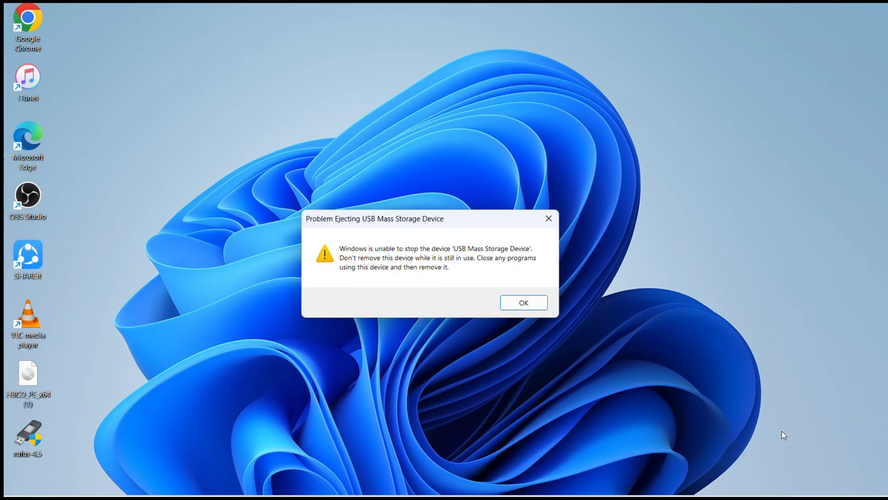
mouse_move(523, 302)
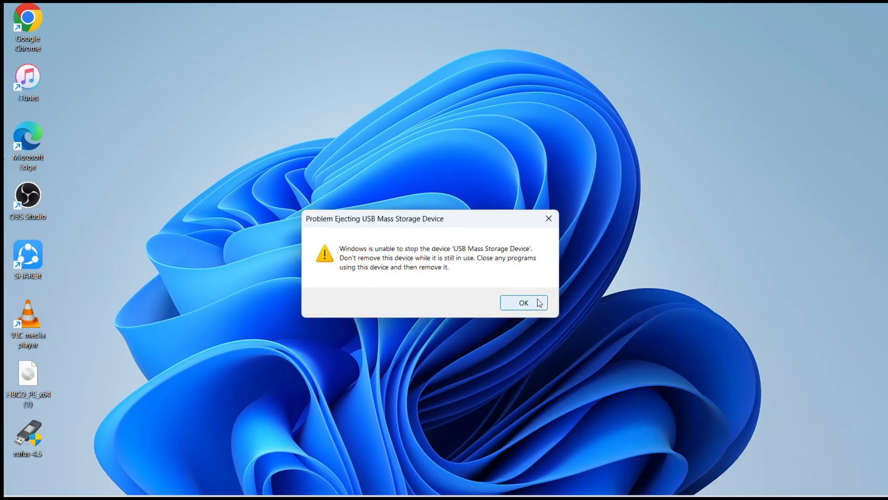
left_click(523, 302)
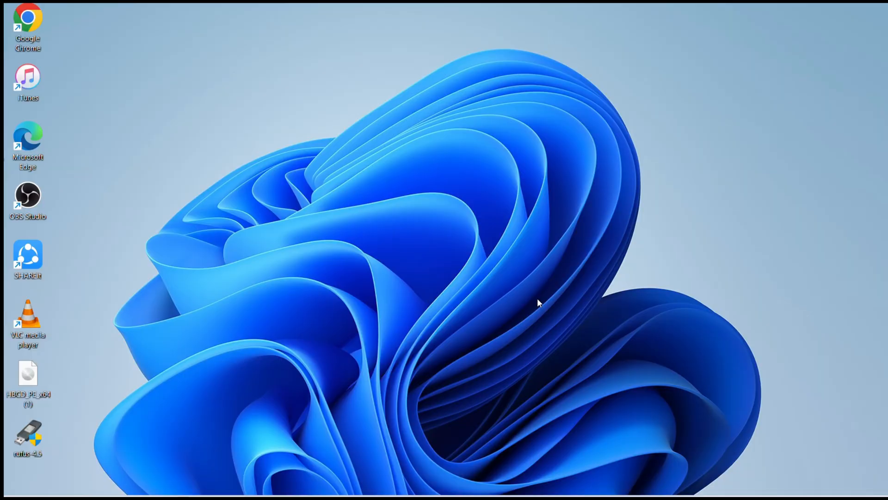
mouse_move(527, 295)
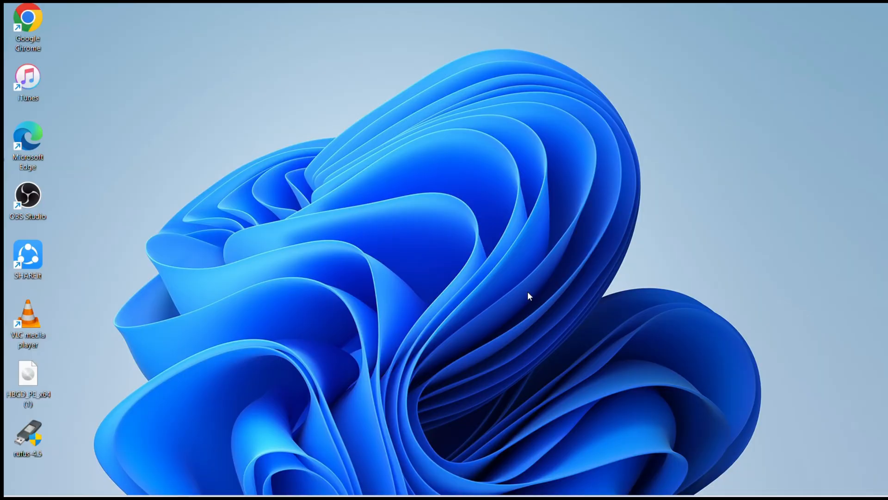